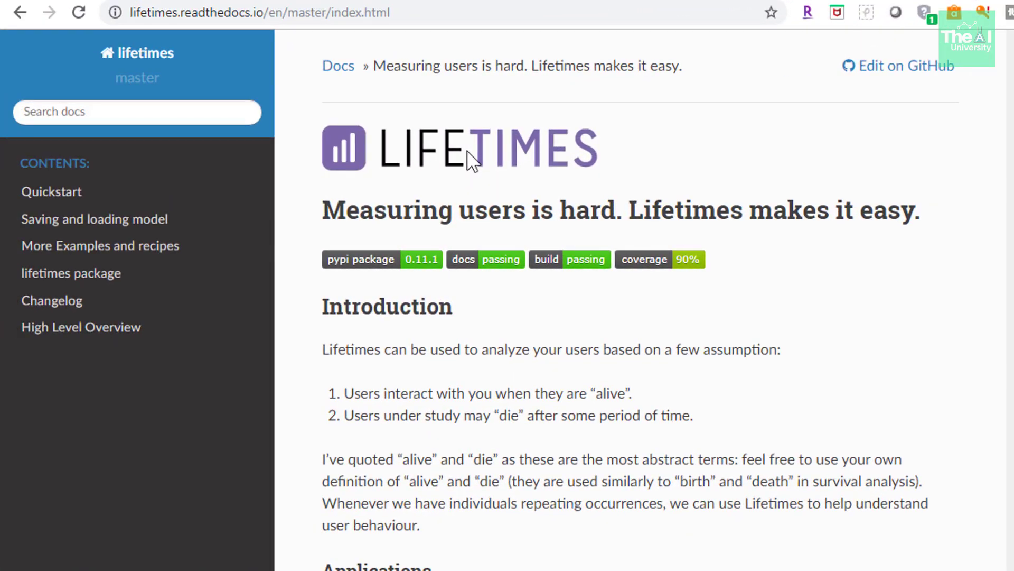
scroll("down", 3)
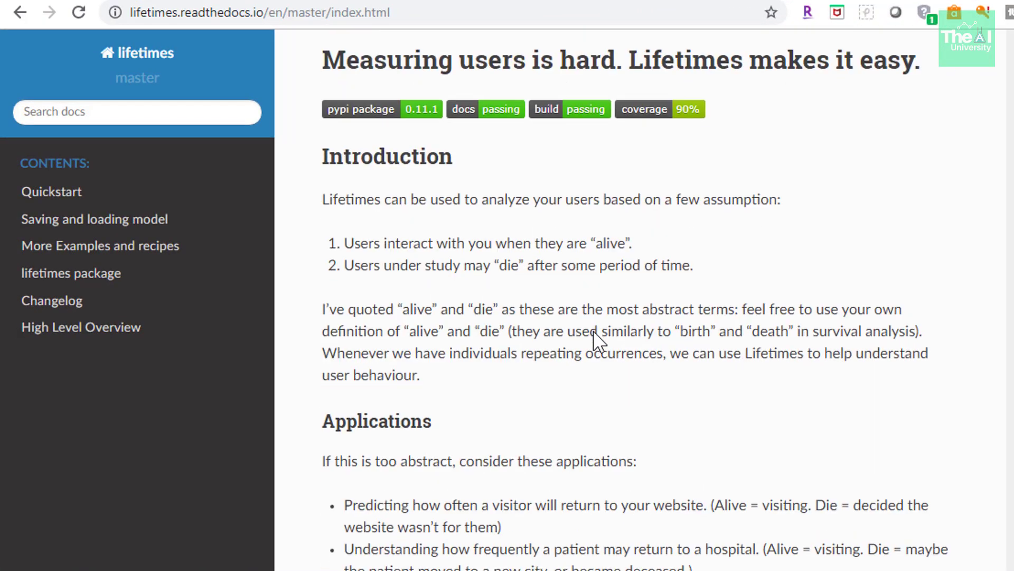
scroll("down", 3)
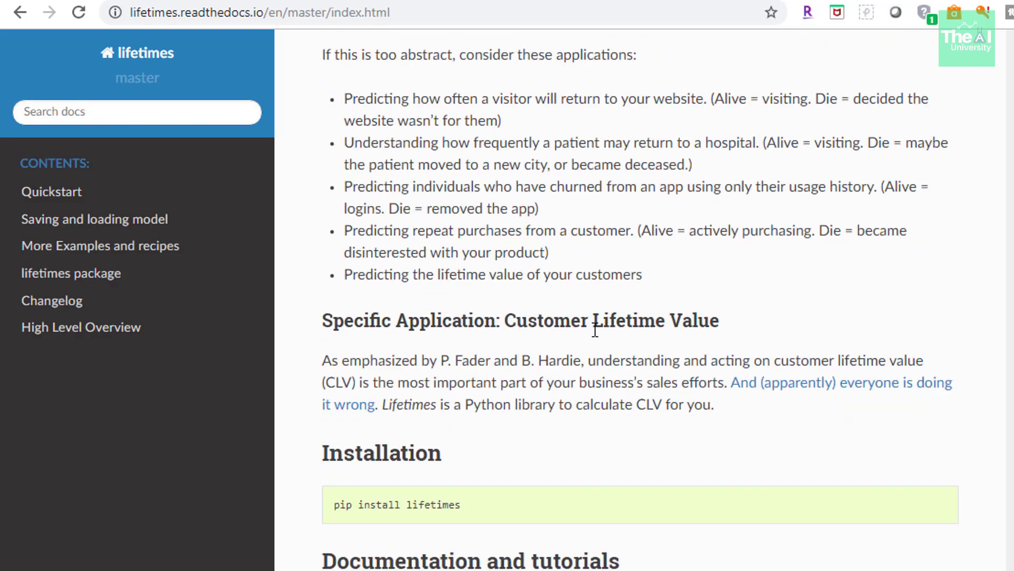
scroll("down", 3)
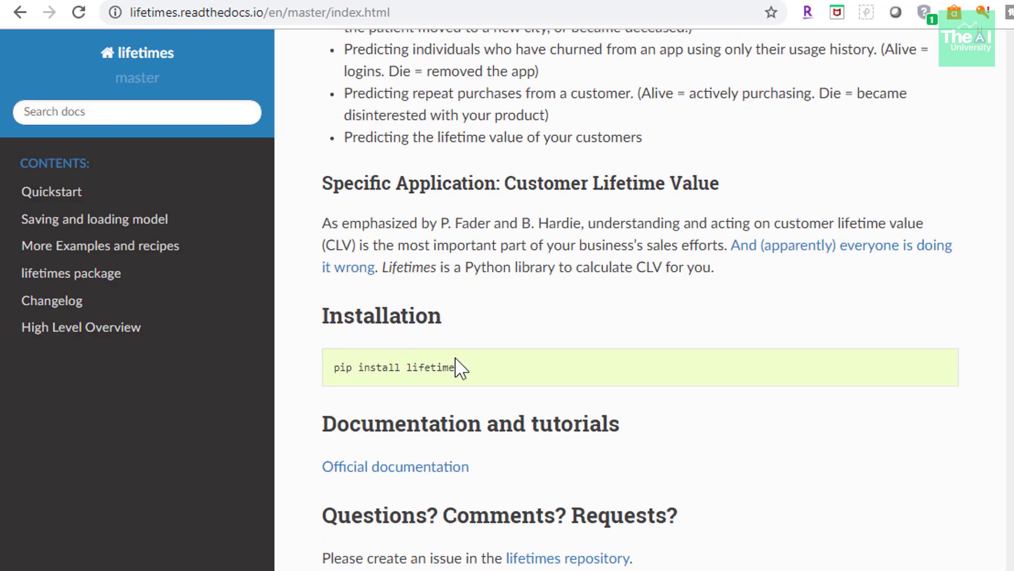
scroll("down", 3)
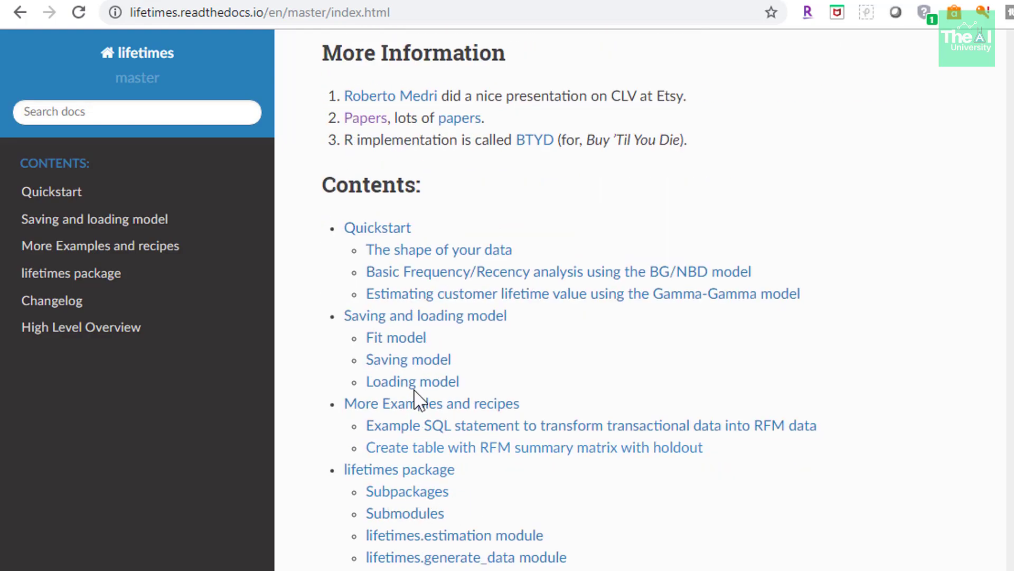
mouse_move(464, 374)
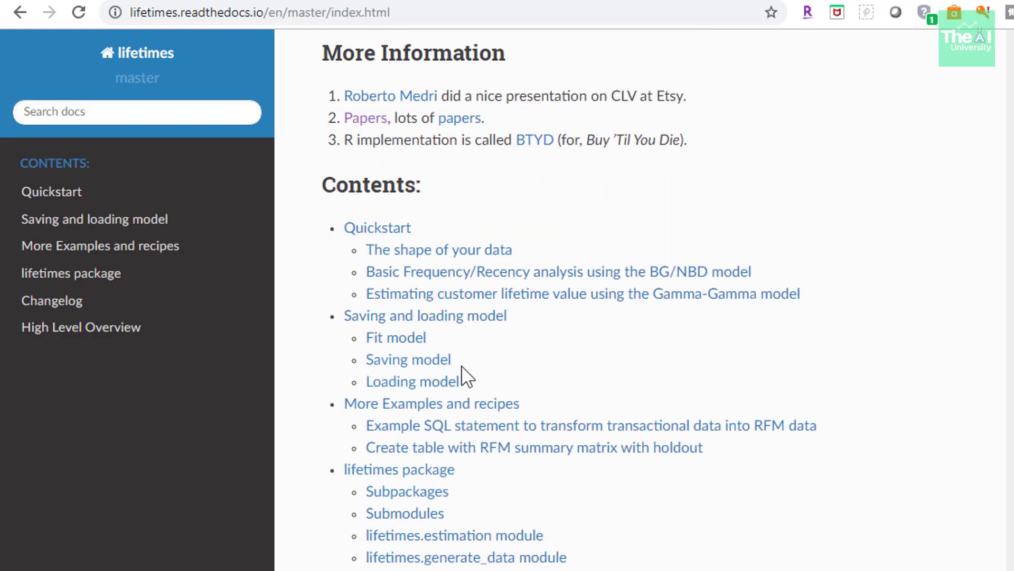
scroll("down", 3)
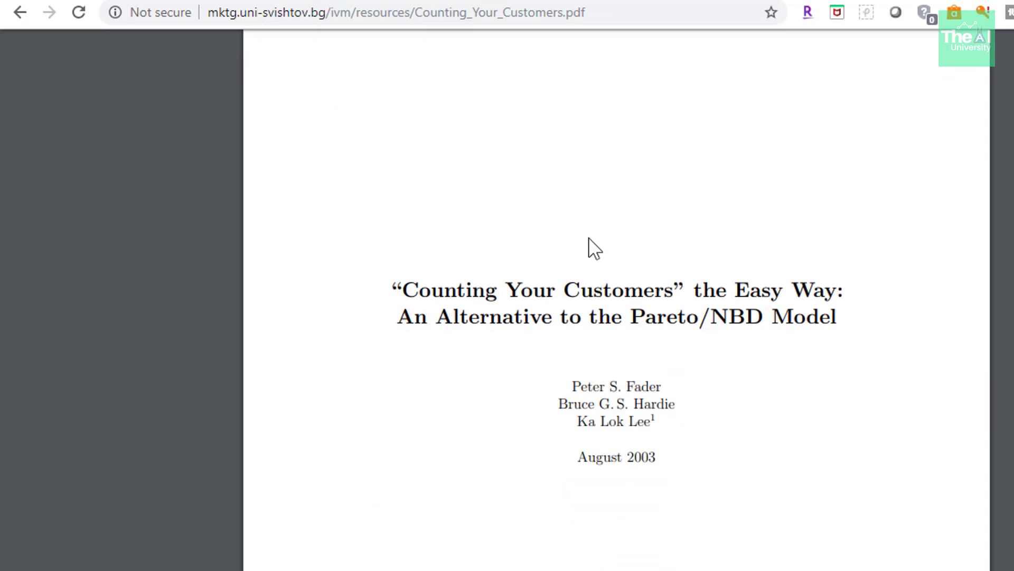
scroll("down", 3)
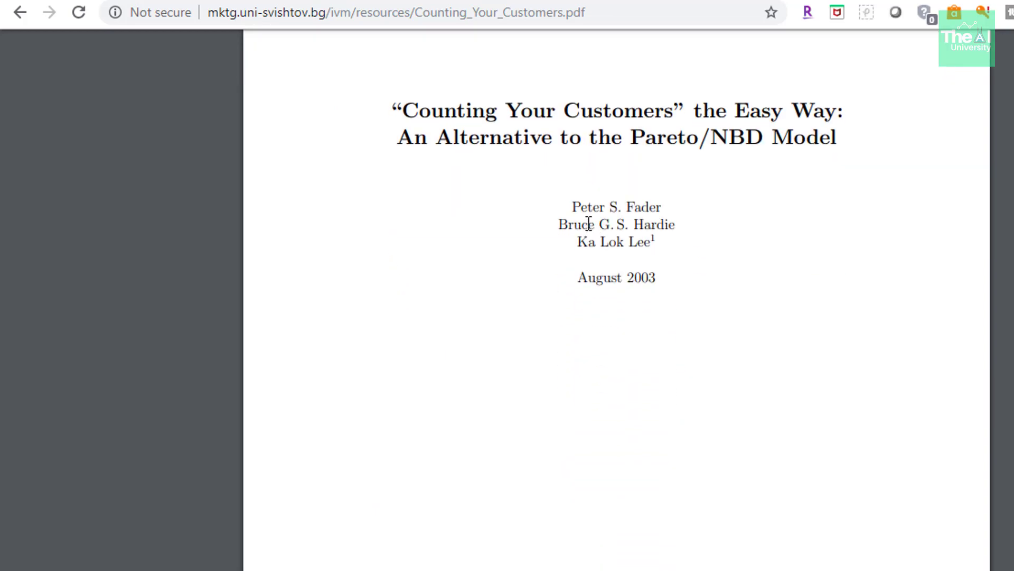
scroll("down", 3)
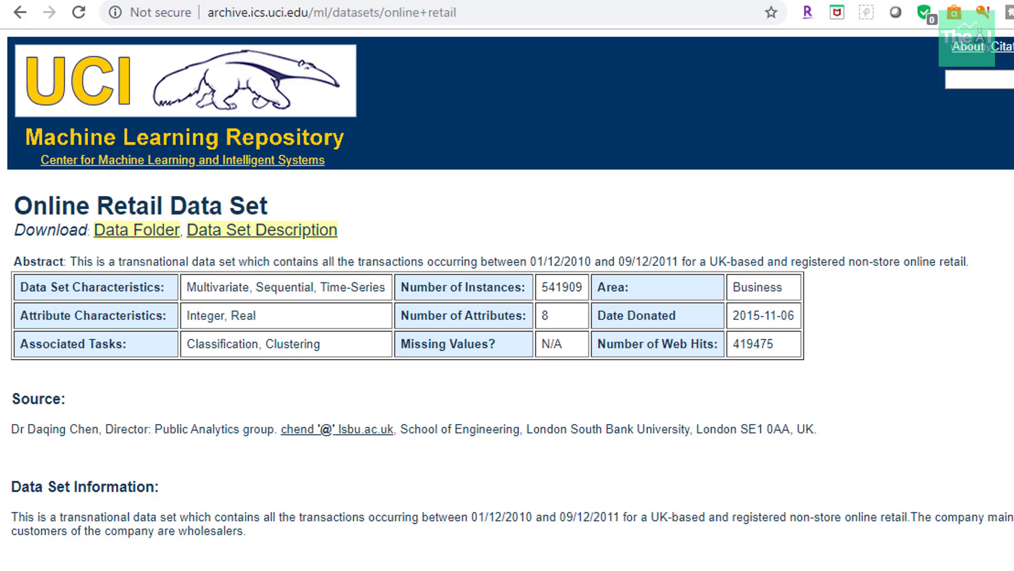
mouse_move(229, 162)
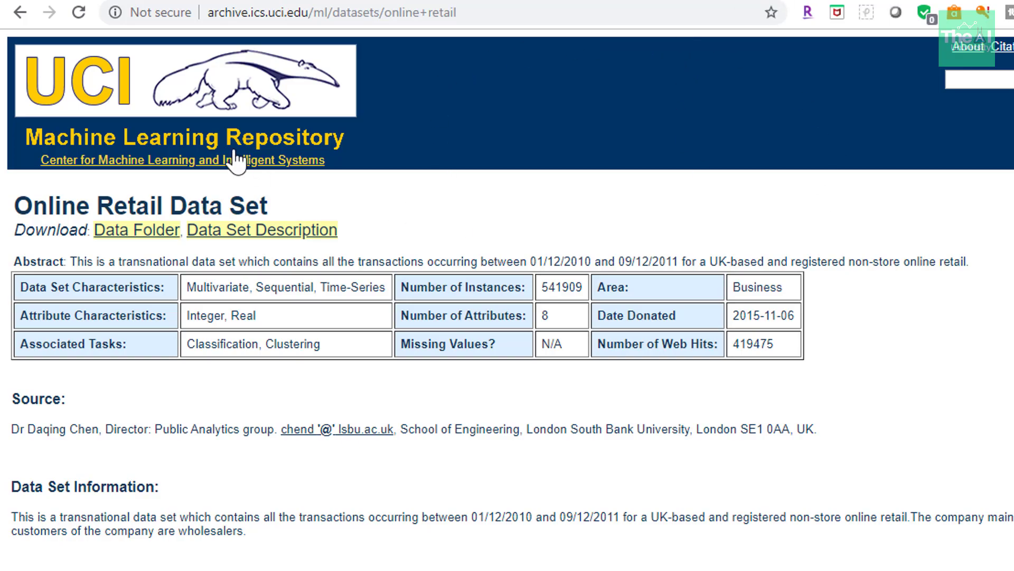
mouse_move(281, 85)
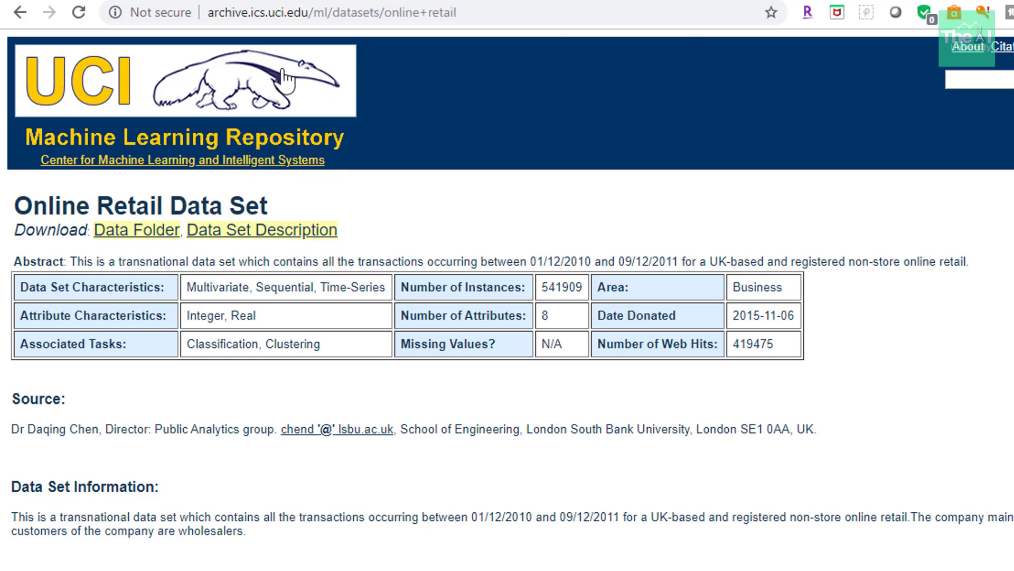
mouse_move(310, 117)
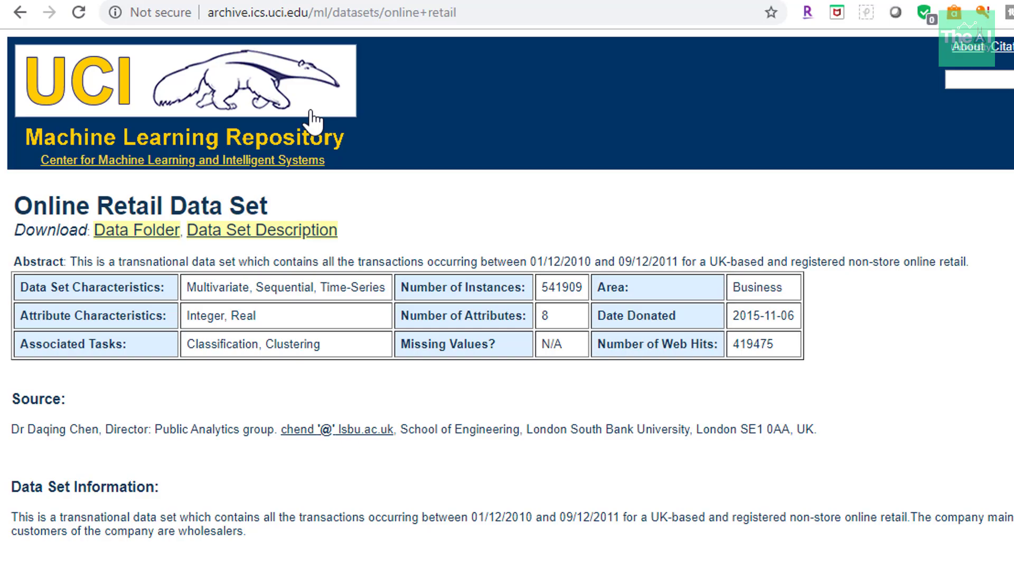
mouse_move(123, 29)
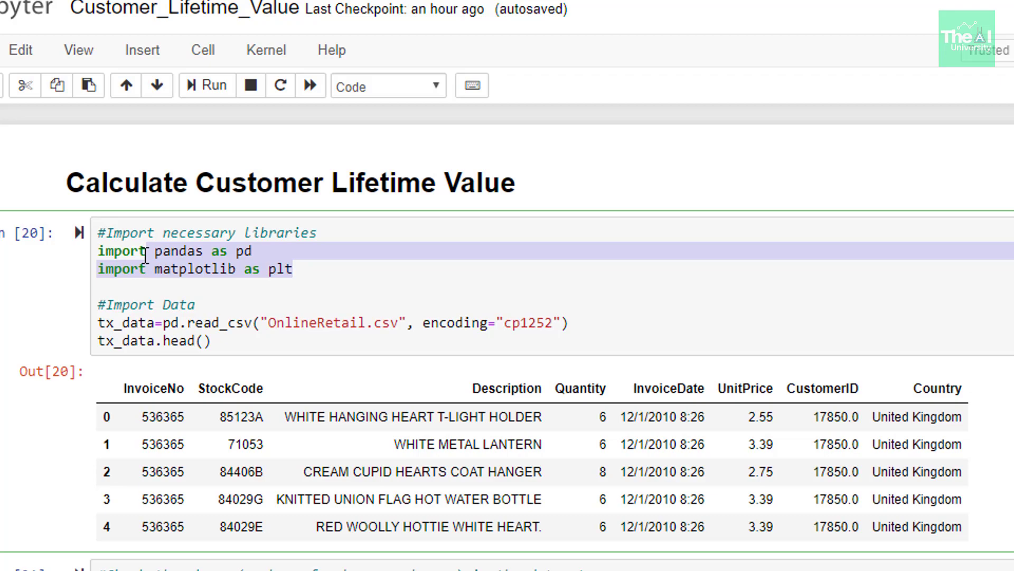
mouse_move(143, 313)
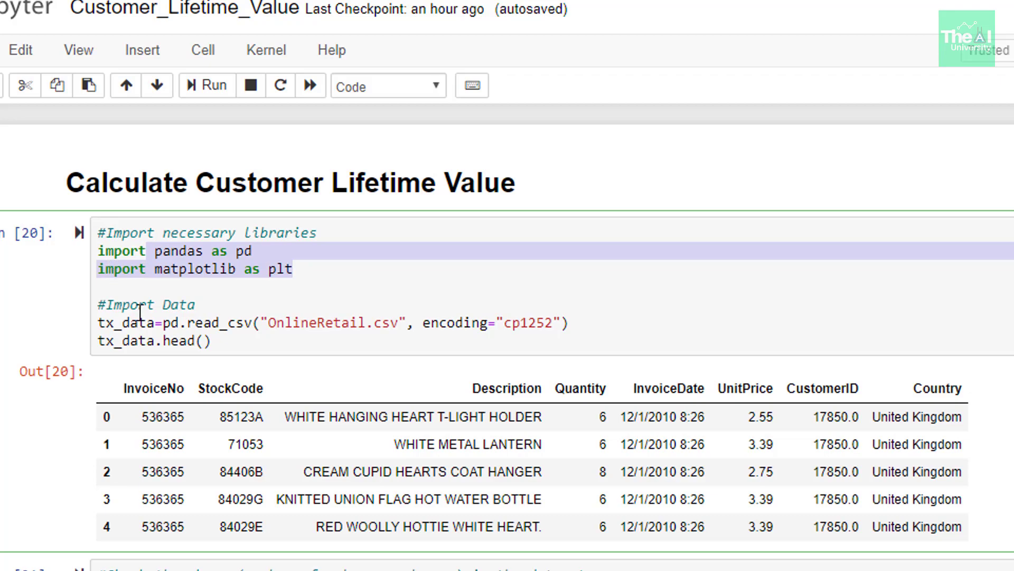
double_click(231, 322)
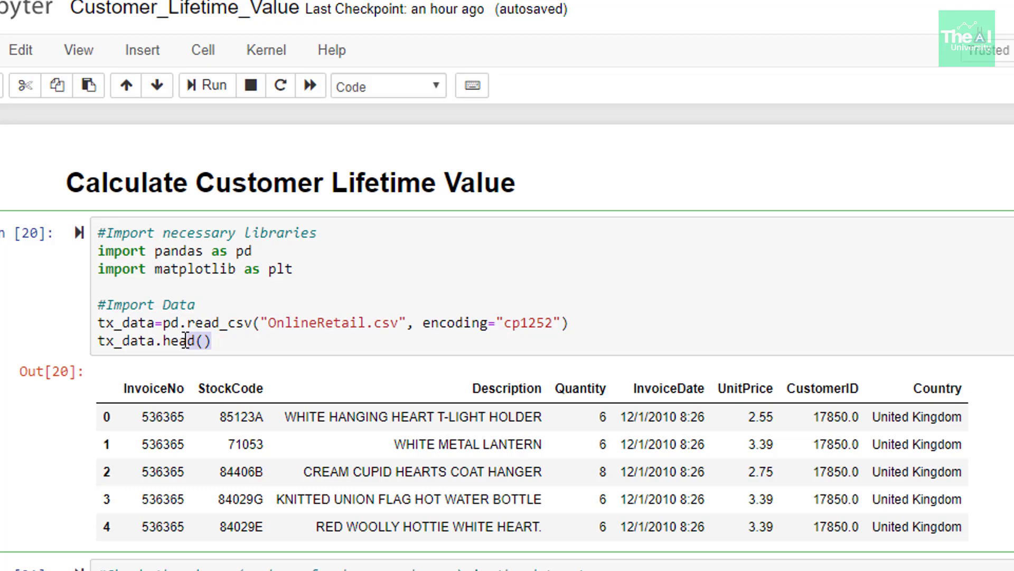
double_click(662, 387)
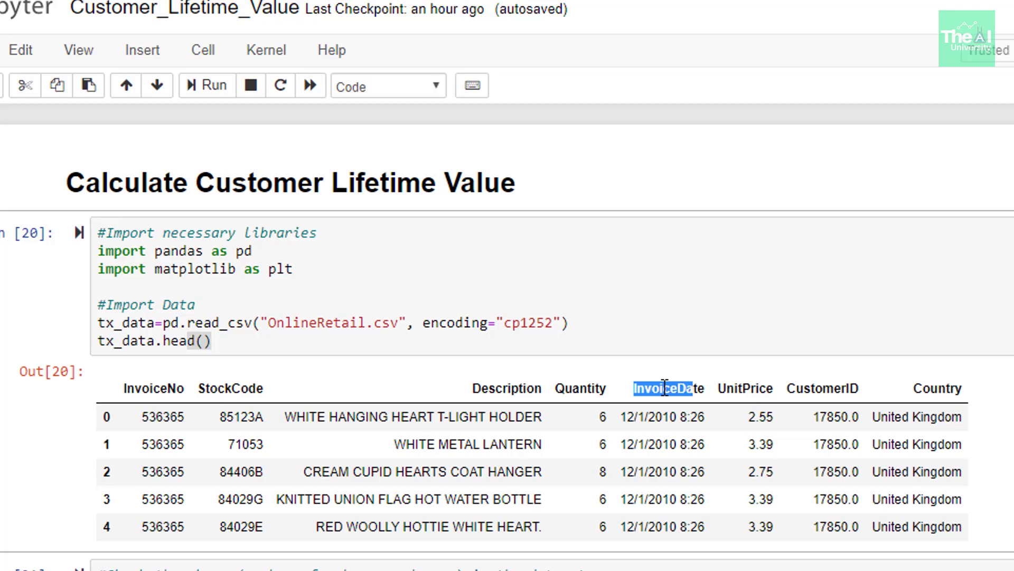
scroll("down", 3)
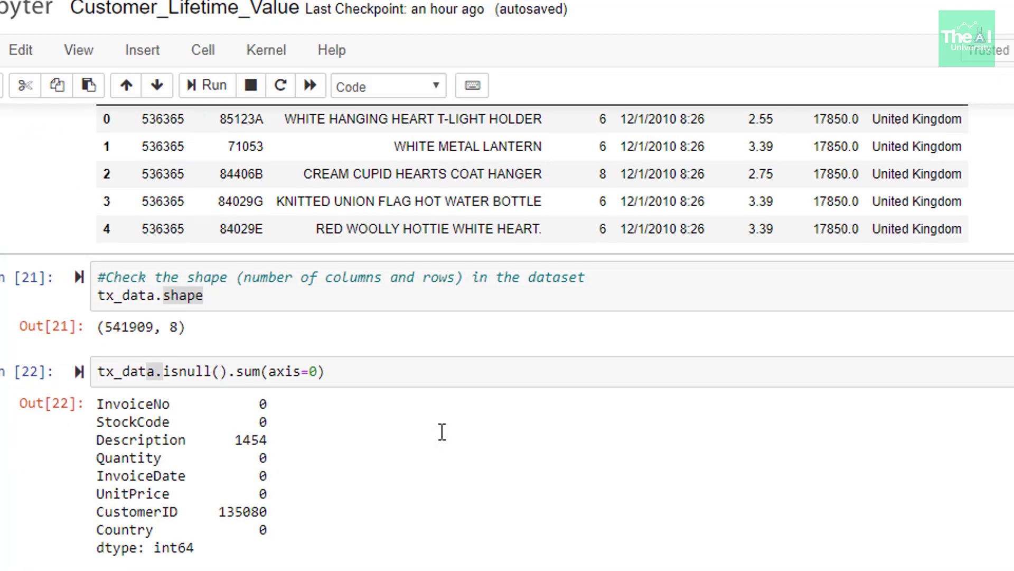
mouse_move(169, 325)
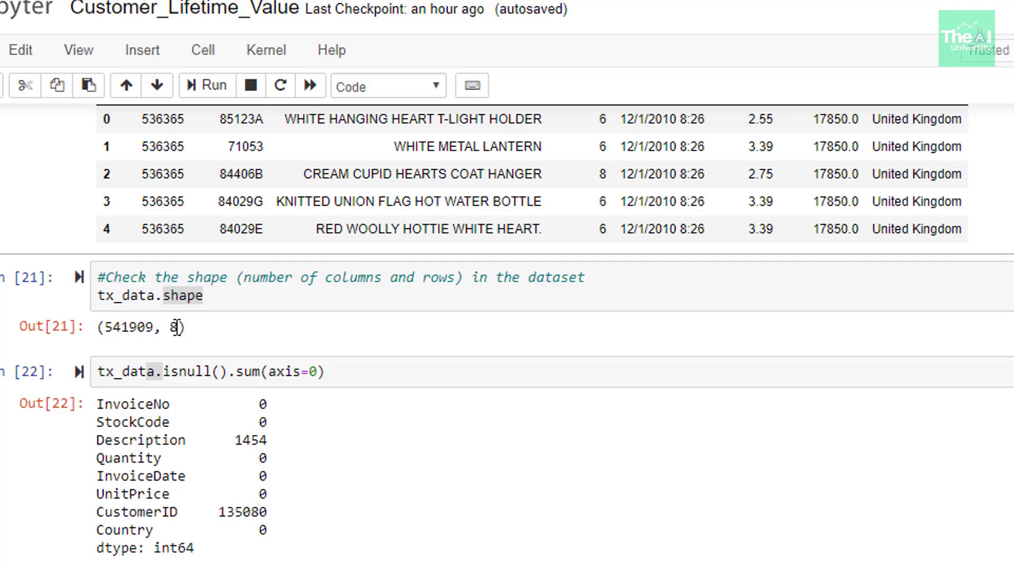
scroll("down", 3)
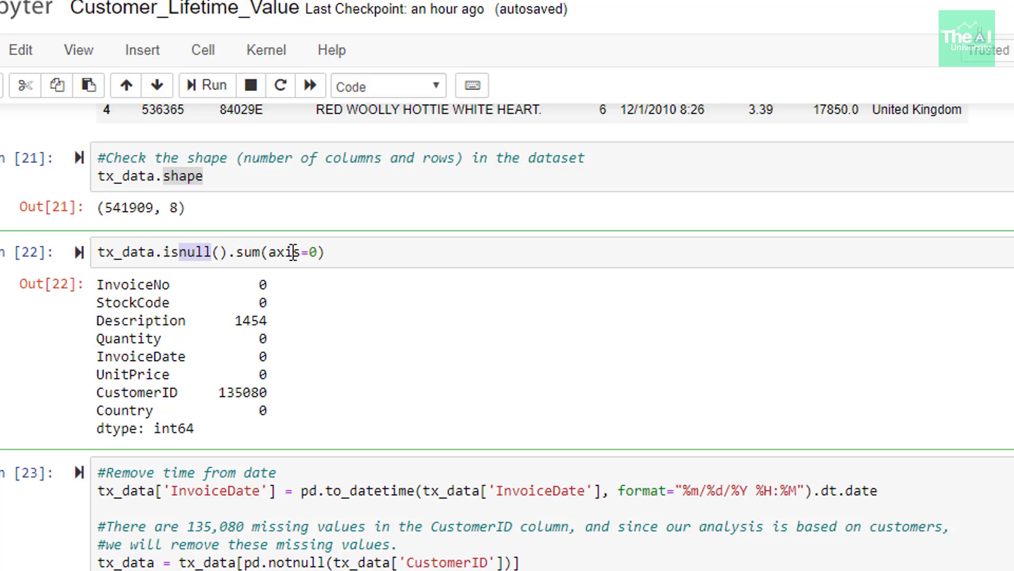
mouse_move(237, 288)
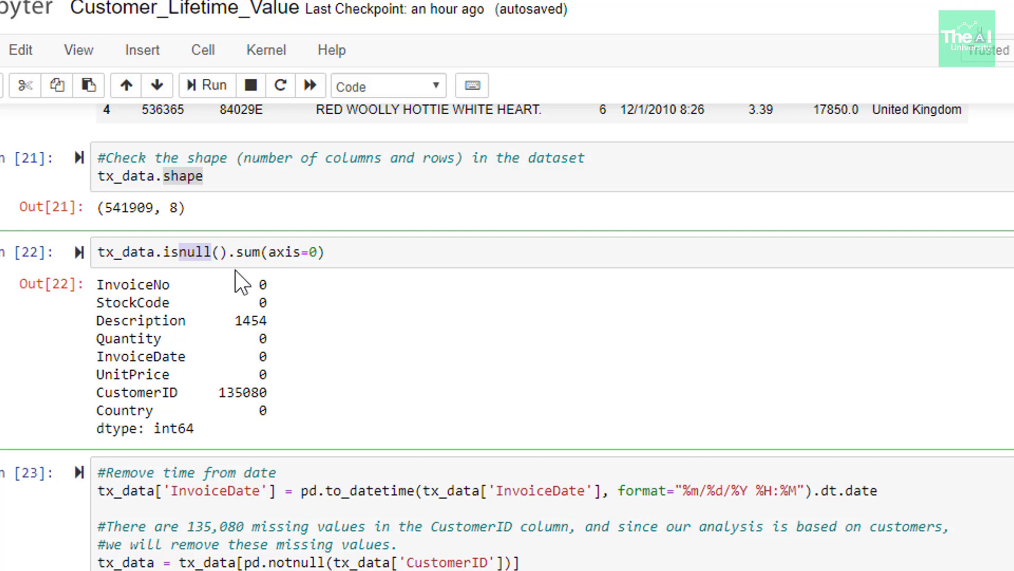
scroll("down", 3)
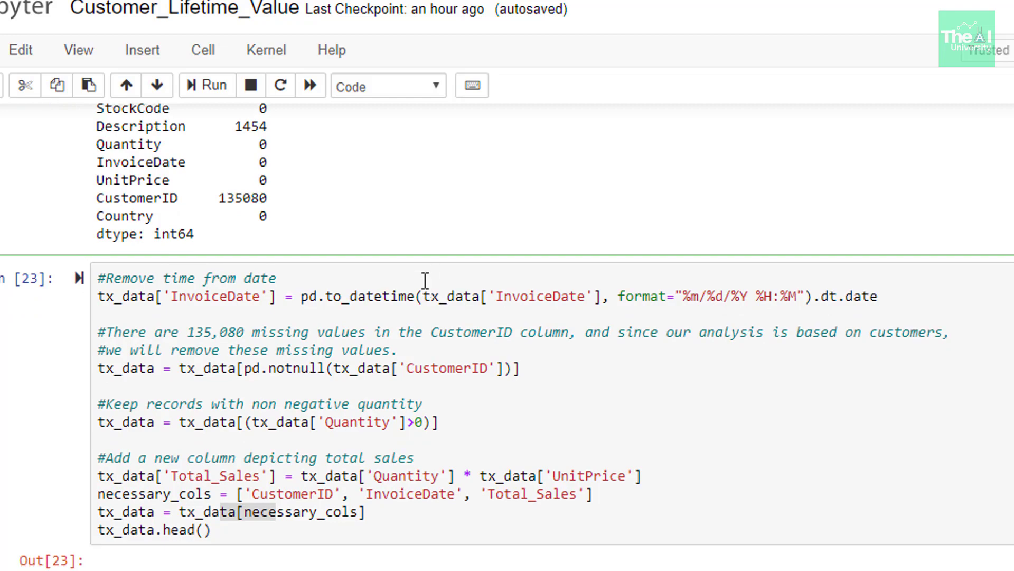
scroll("down", 3)
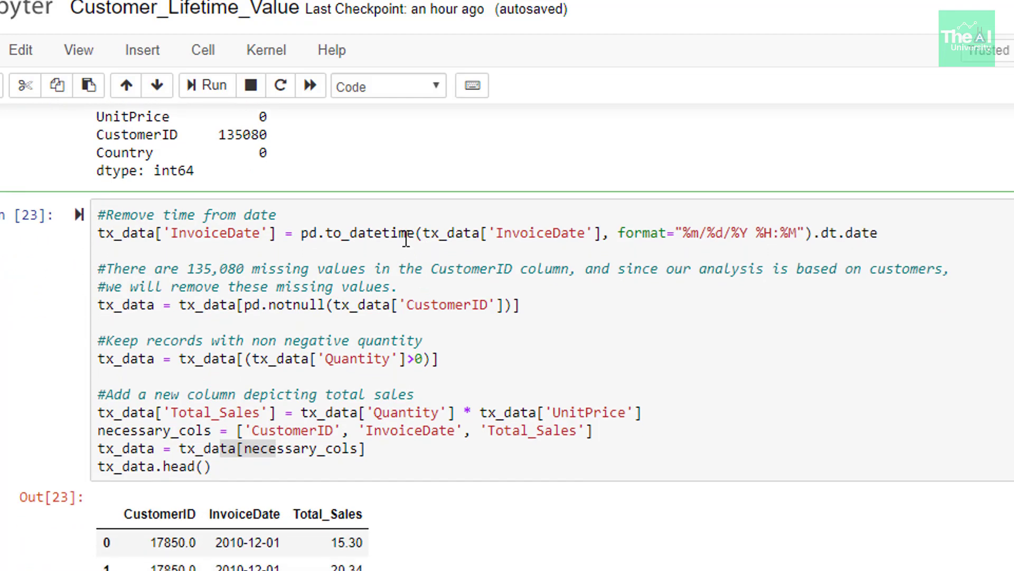
mouse_move(452, 230)
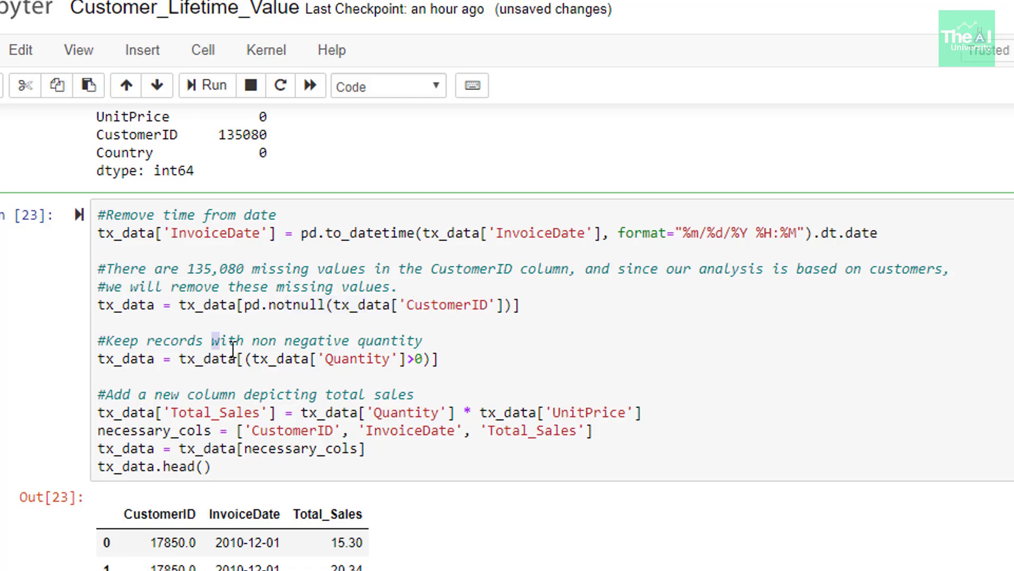
left_click_drag(231, 340, 285, 359)
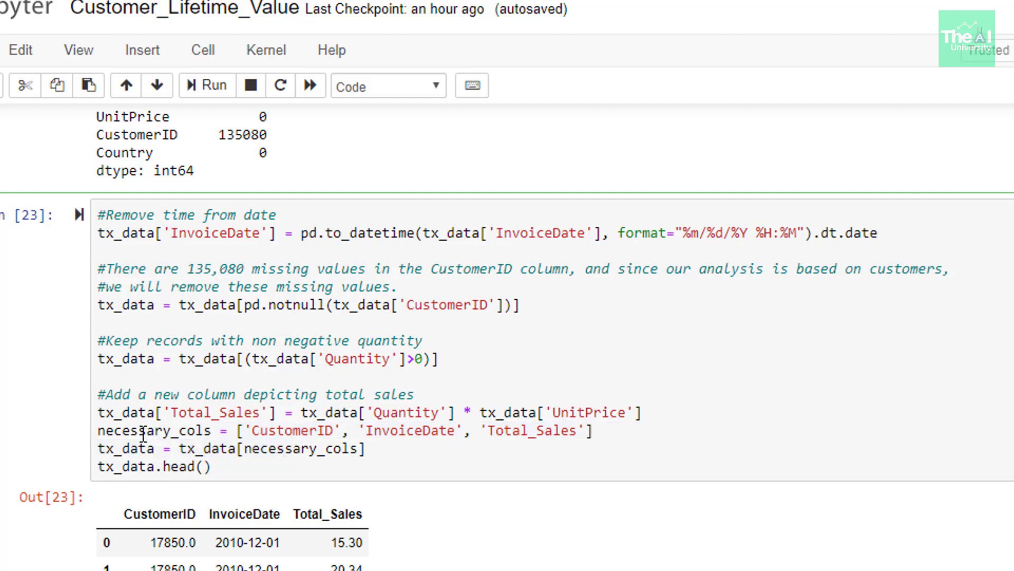
double_click(134, 431)
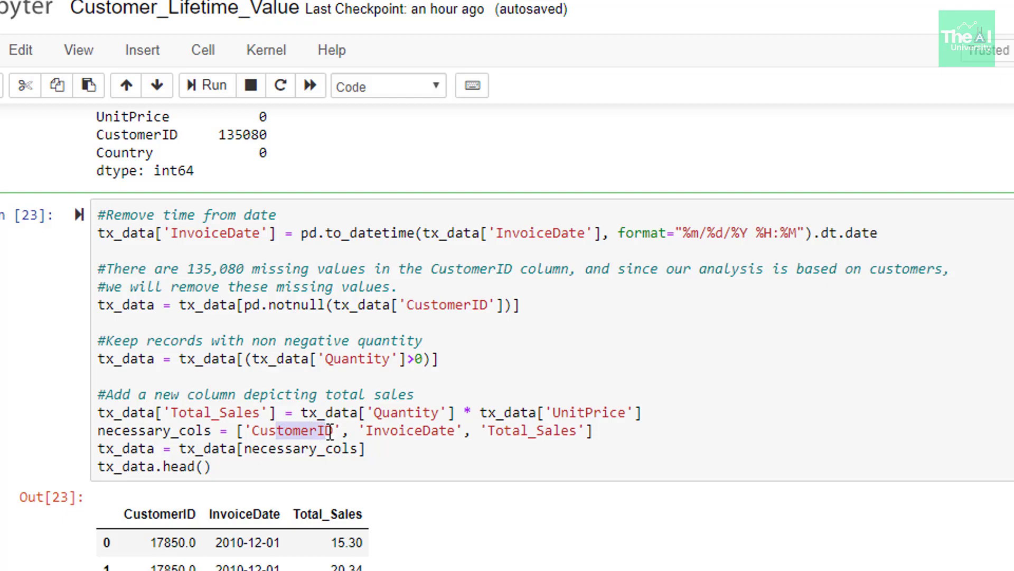
mouse_move(514, 432)
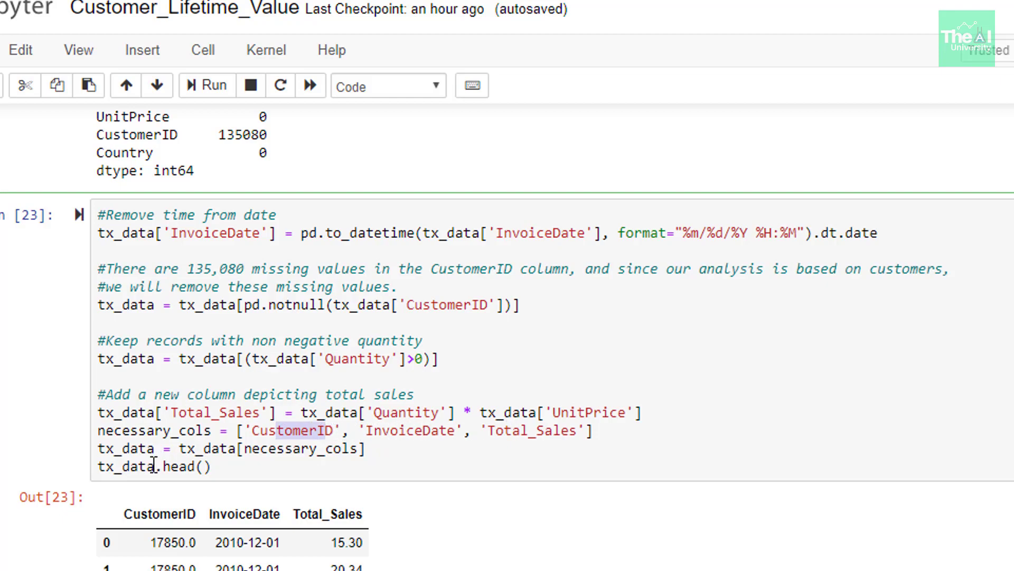
double_click(169, 467)
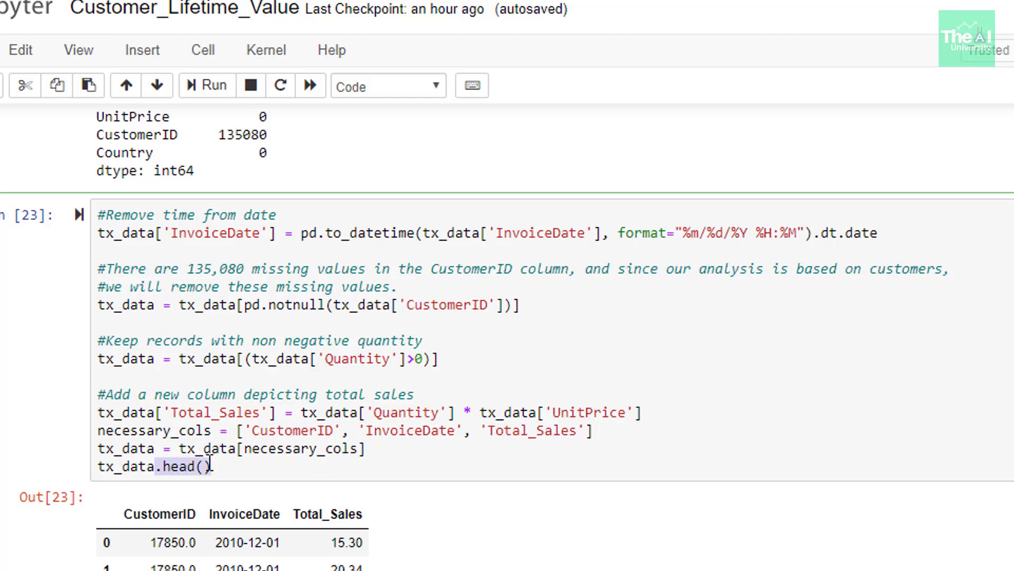
scroll("down", 3)
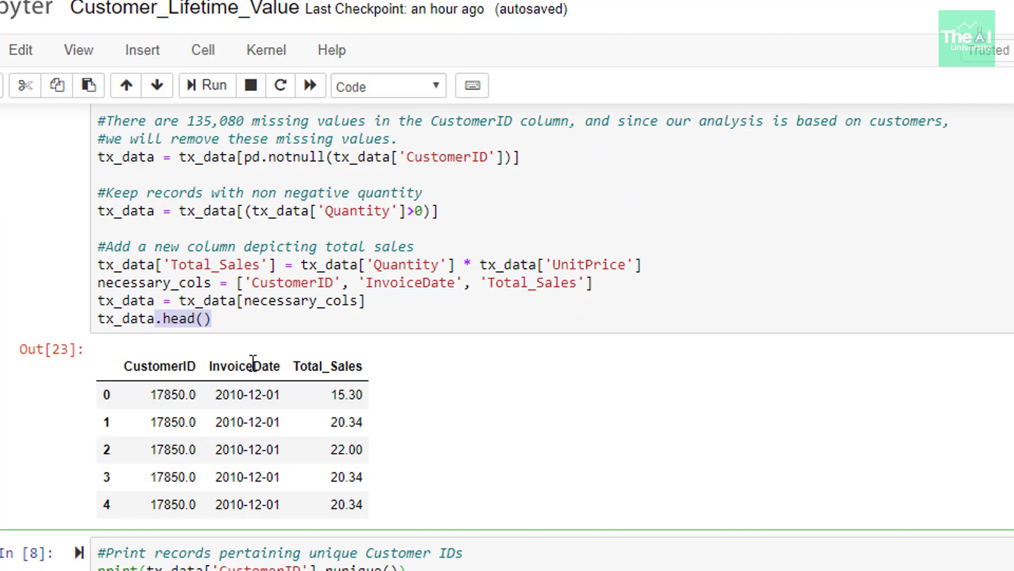
mouse_move(329, 365)
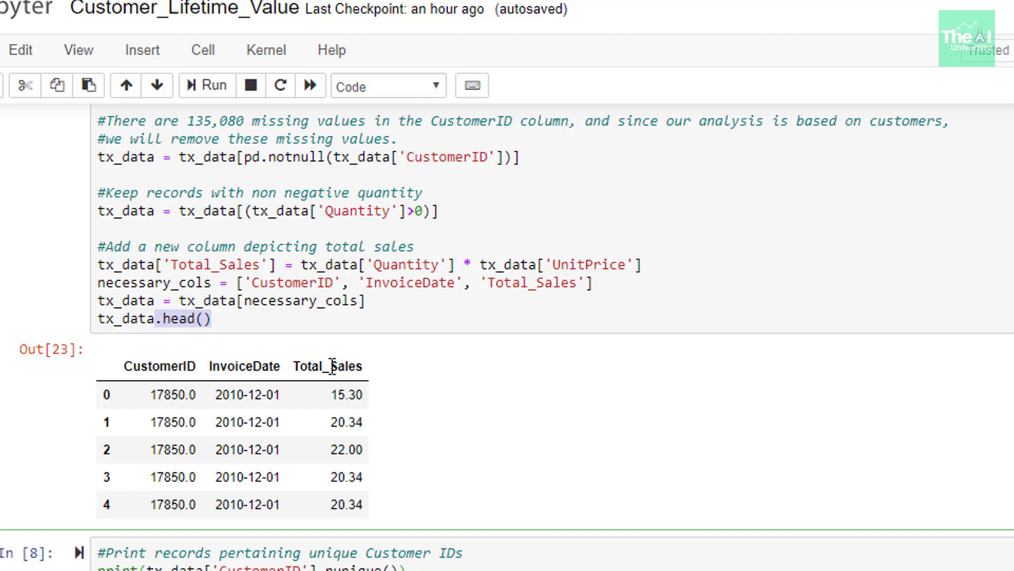
mouse_move(262, 367)
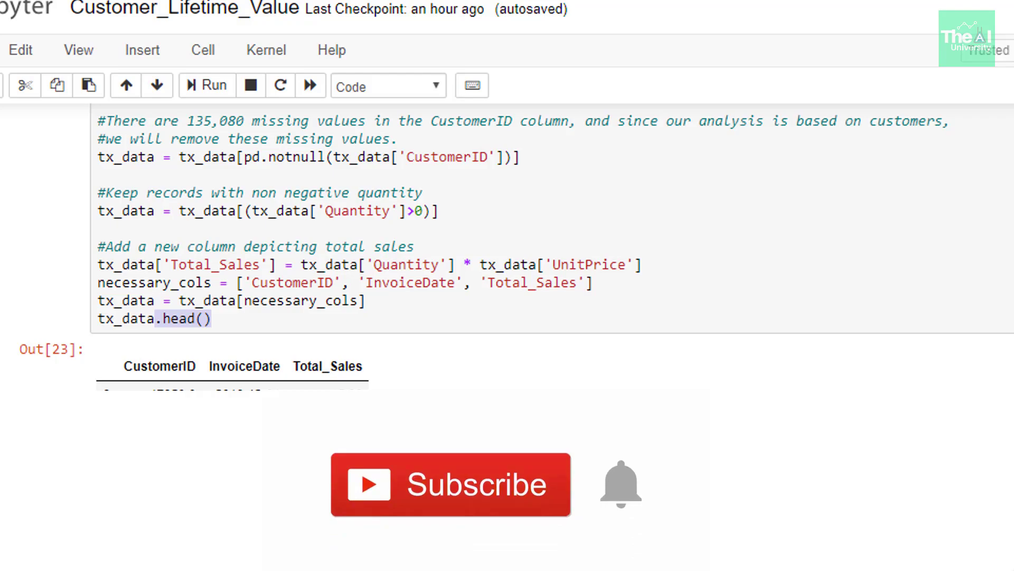
mouse_move(569, 496)
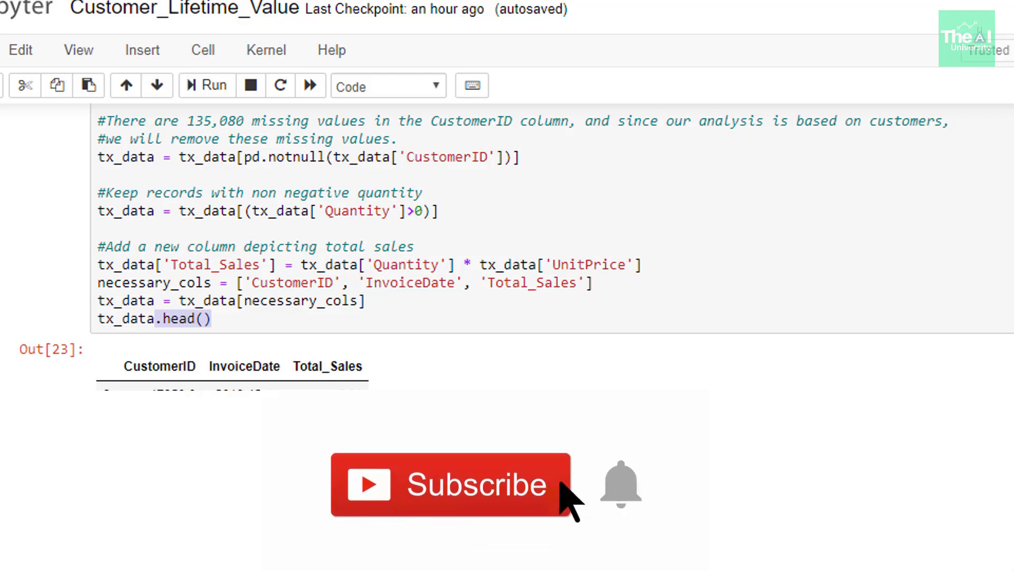